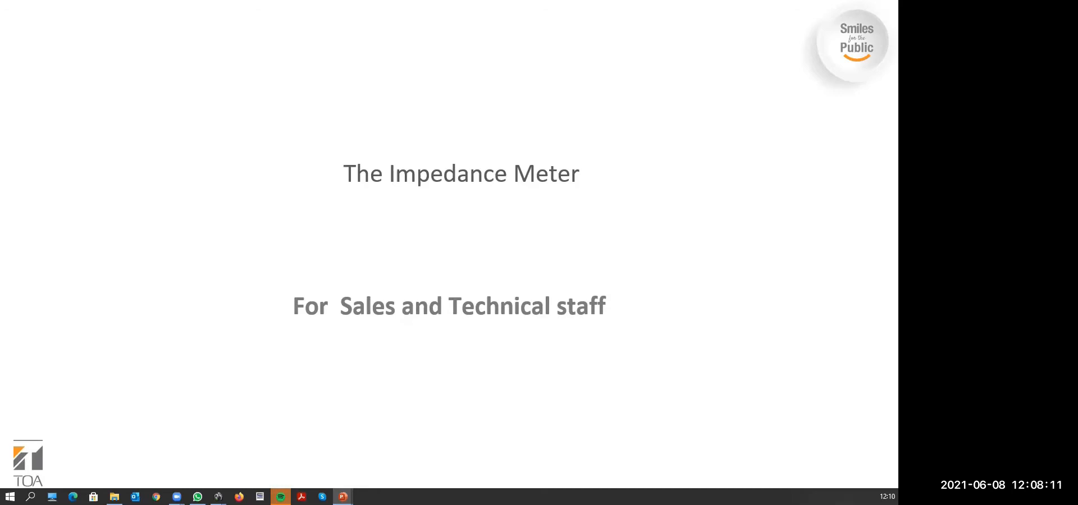
pyautogui.moveTo(622, 27)
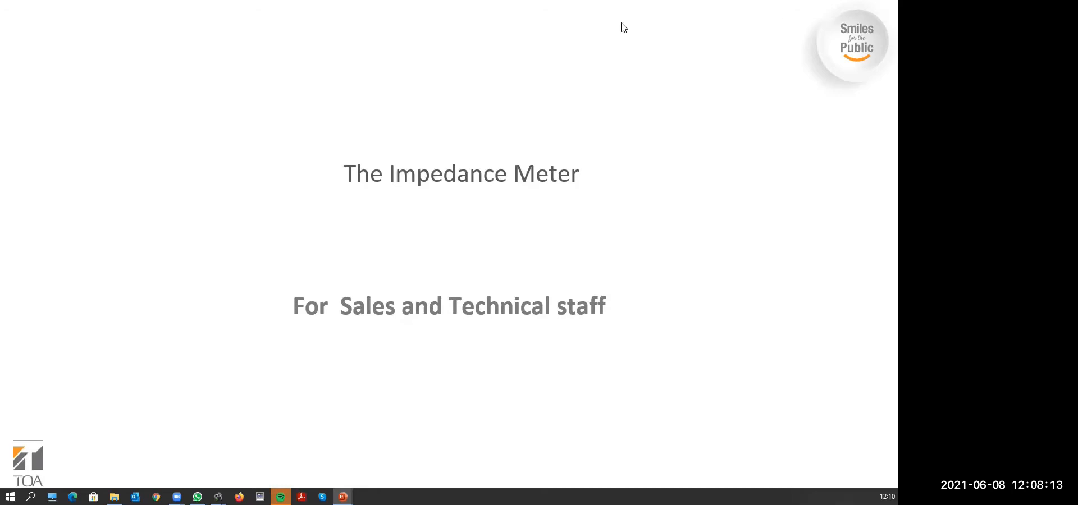
pyautogui.moveTo(438, 218)
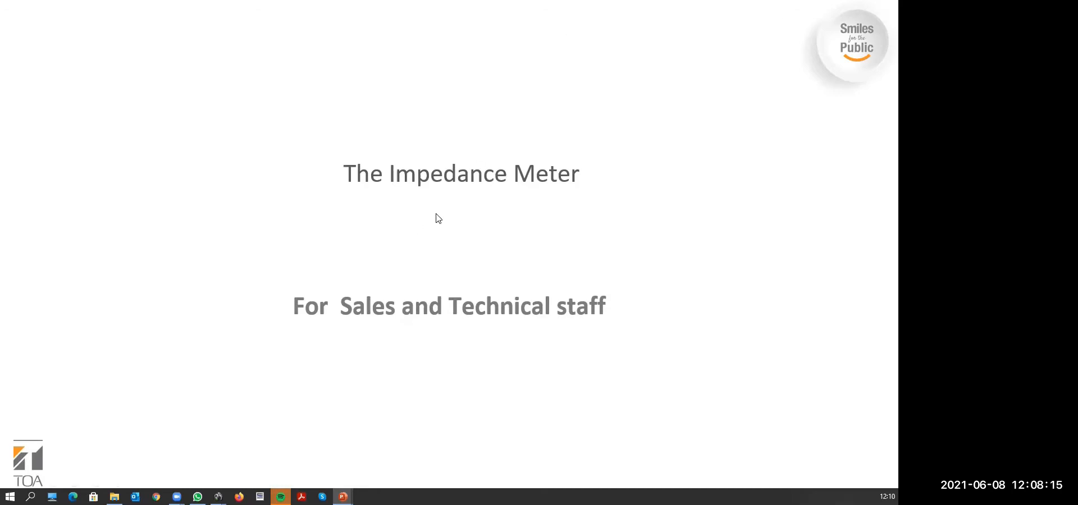
# Turn on the Laser Pointer from the slide show's Pointer Options menu
pyautogui.rightClick(437, 219)
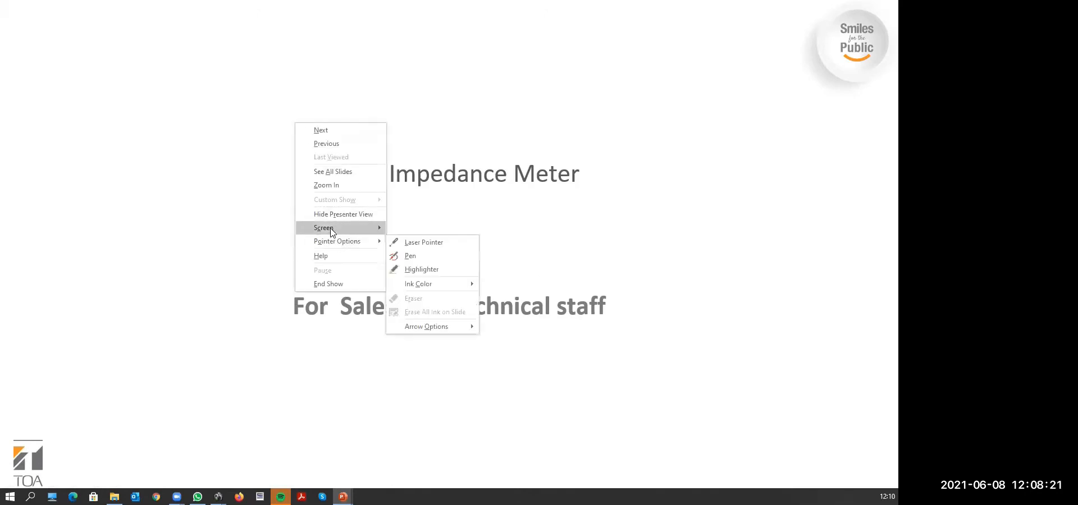
pyautogui.moveTo(323, 228)
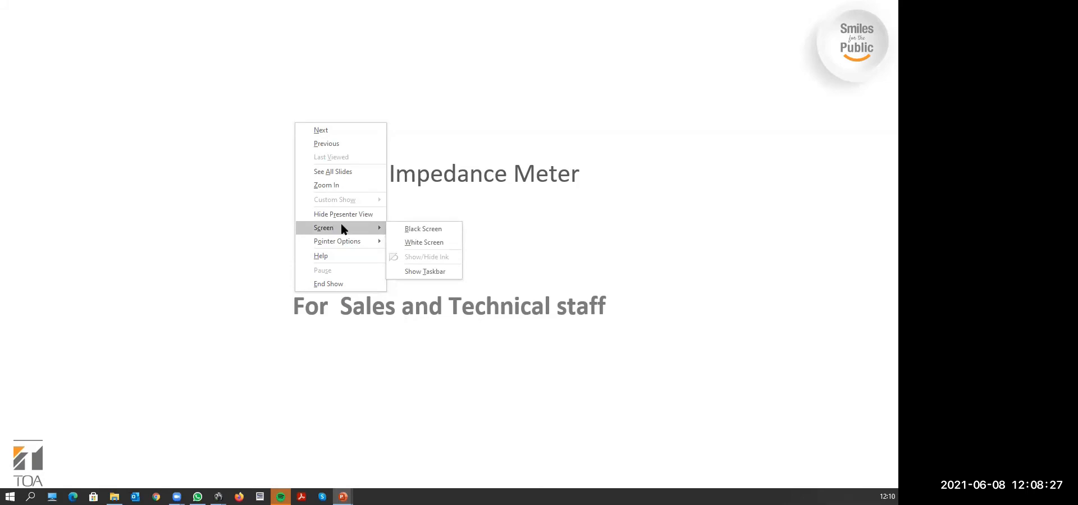
pyautogui.moveTo(342, 213)
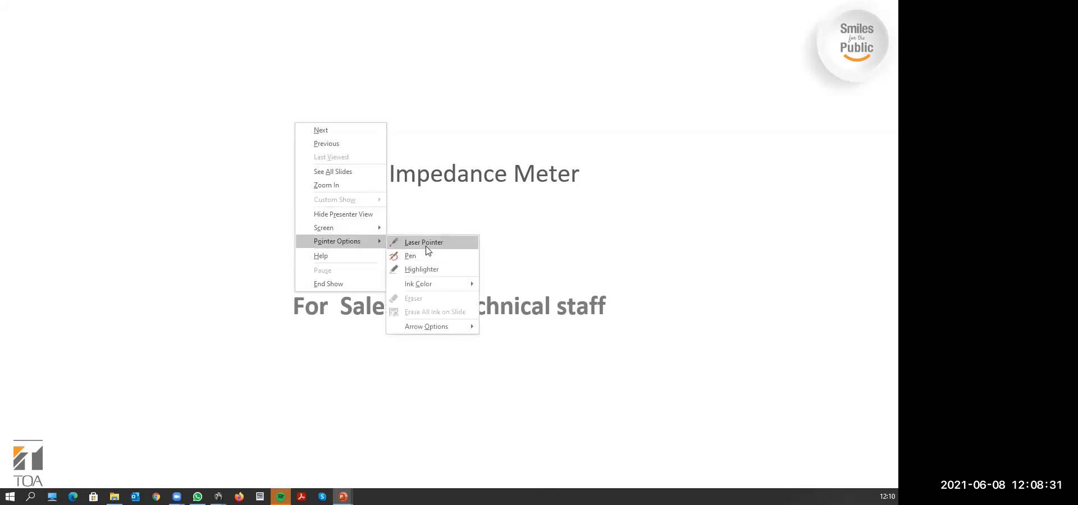
pyautogui.click(423, 242)
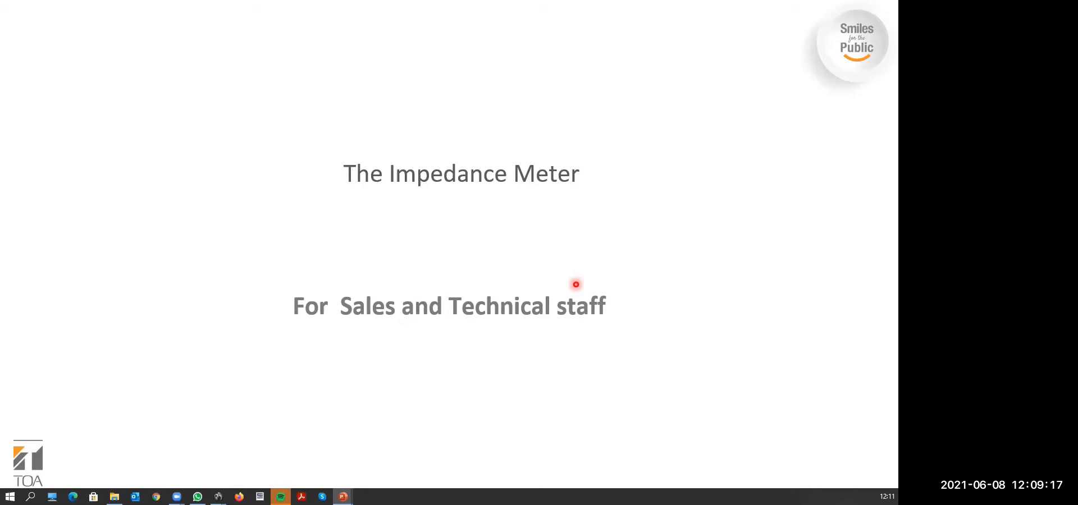
pyautogui.press('Right')
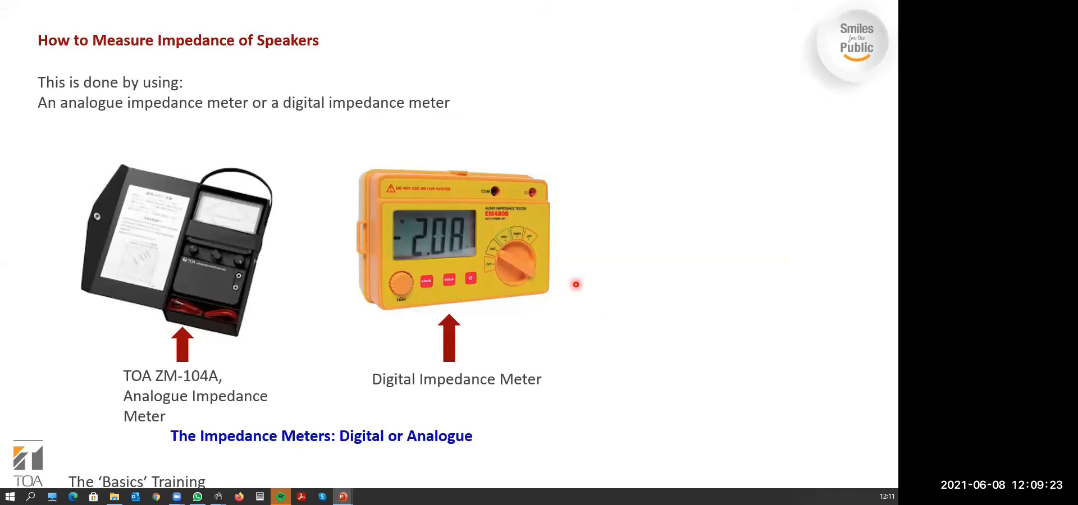
pyautogui.moveTo(566, 192)
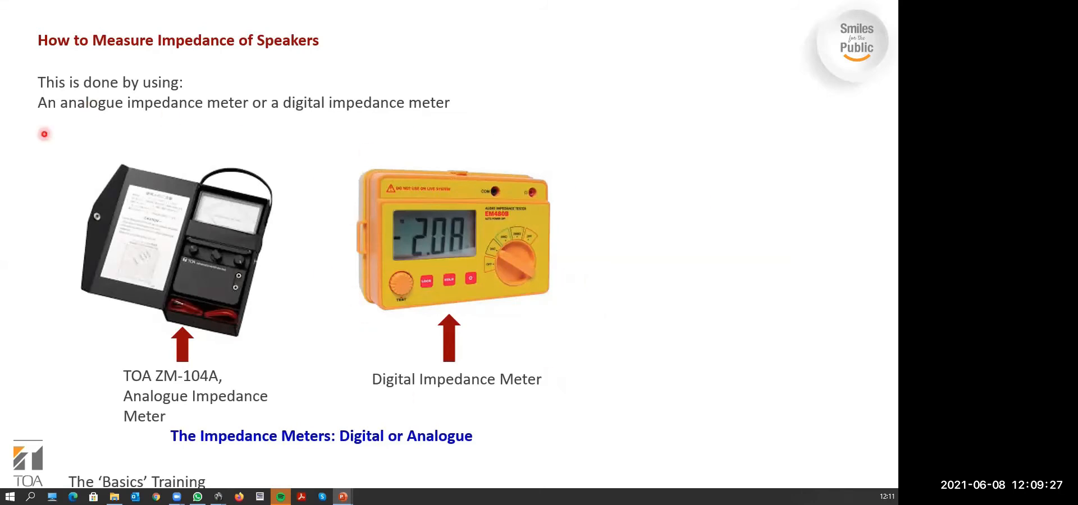
pyautogui.moveTo(189, 129)
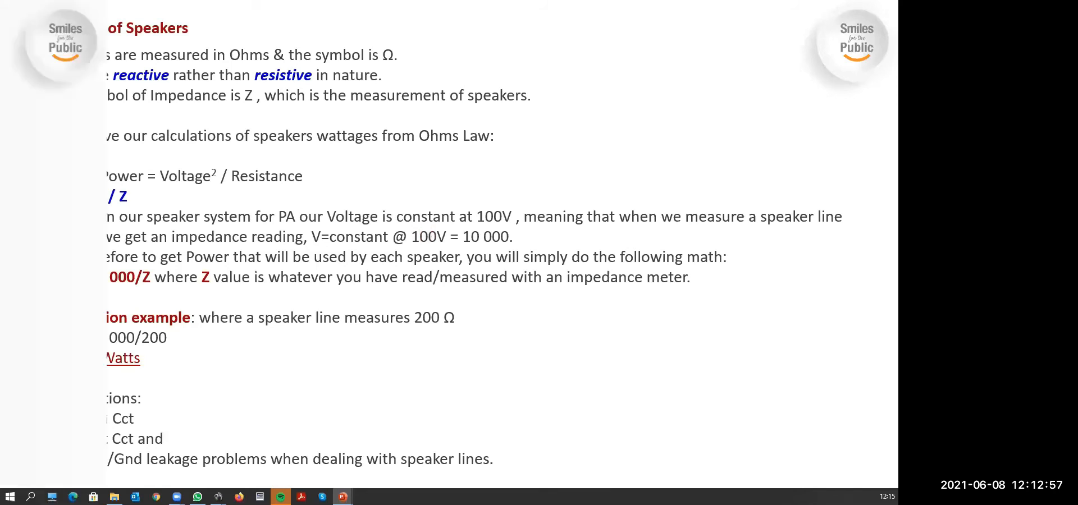
# Advance through the Impedance of Speakers and Impedance Sheet 1 slides to the closing Thank you slide
pyautogui.press('right')
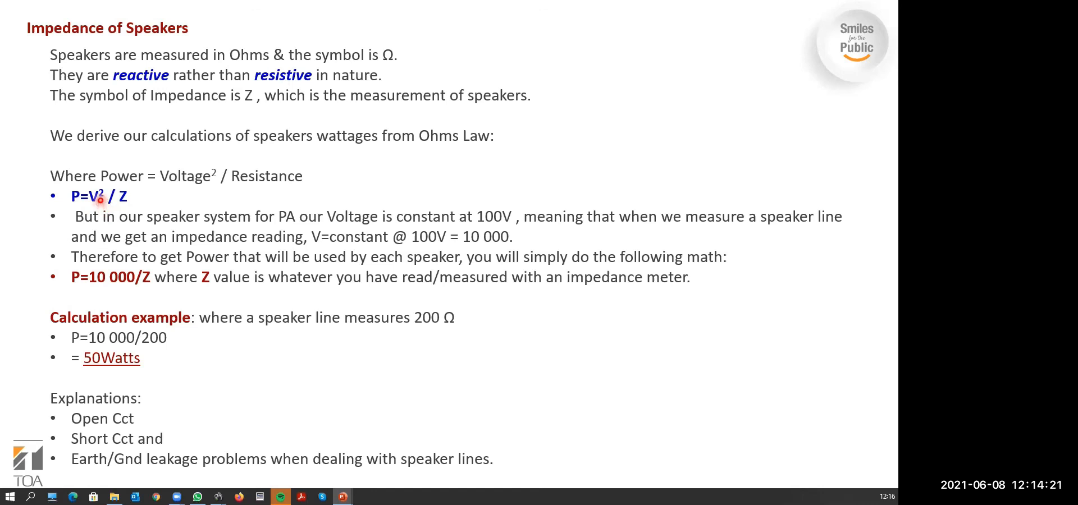
pyautogui.moveTo(86, 296)
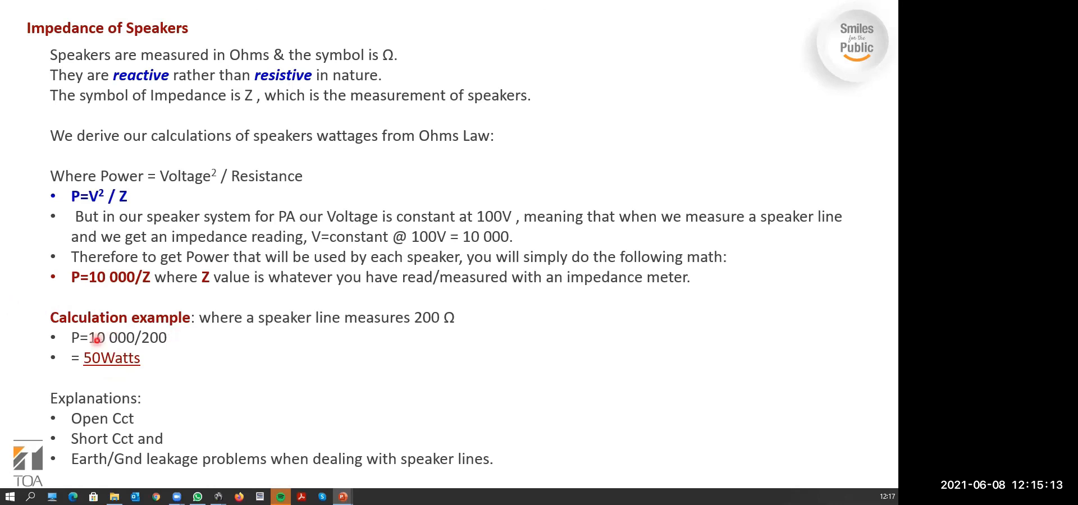
pyautogui.press('Right')
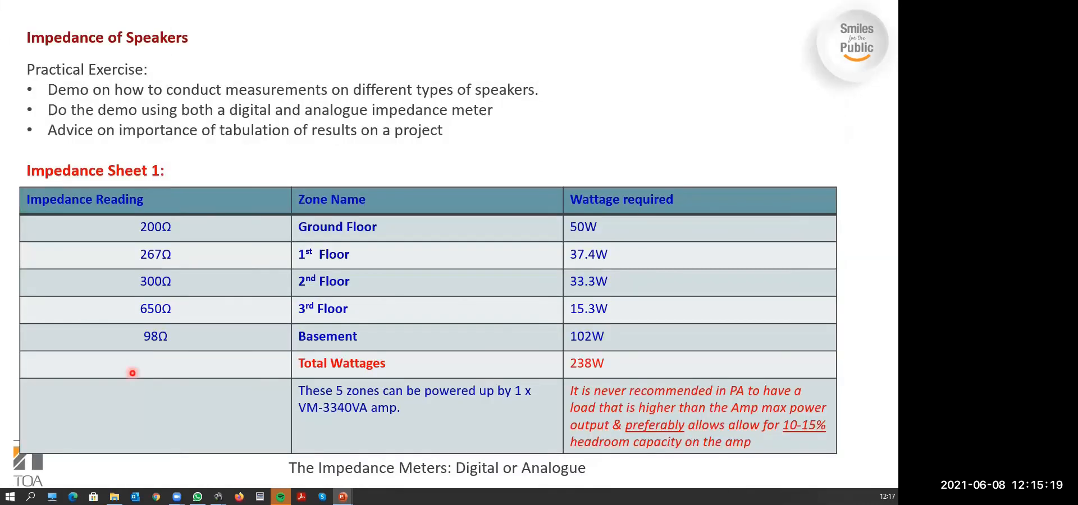
pyautogui.press('right')
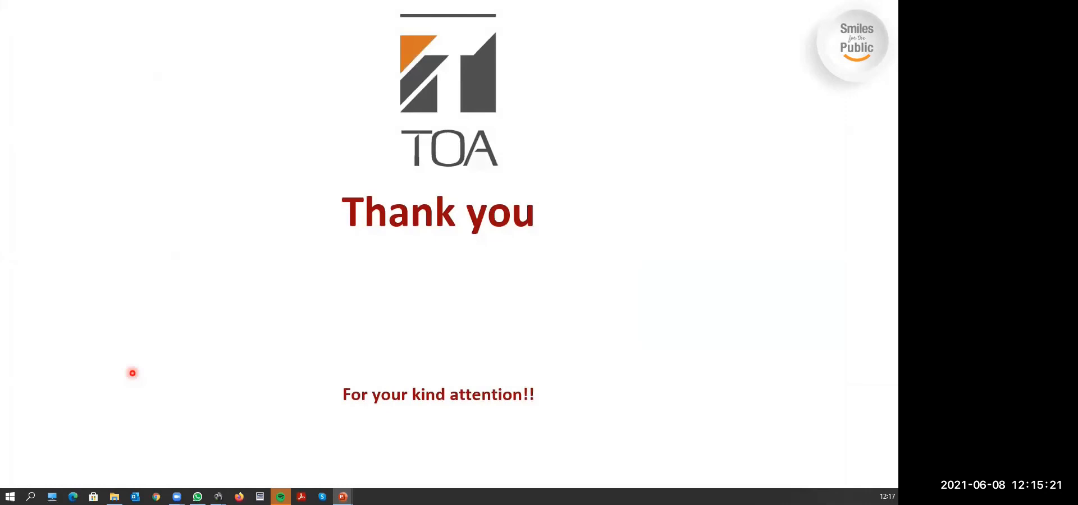